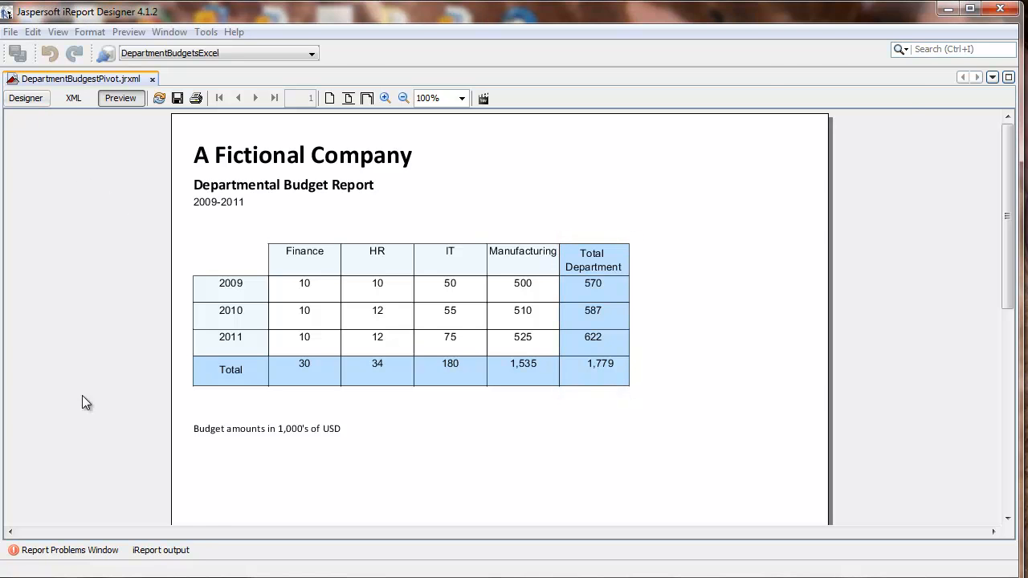
Return to the Designer and expand the crosstab's Measures node to reach the add-measure action
{"action": "left_click", "coordinate": [26, 98]}
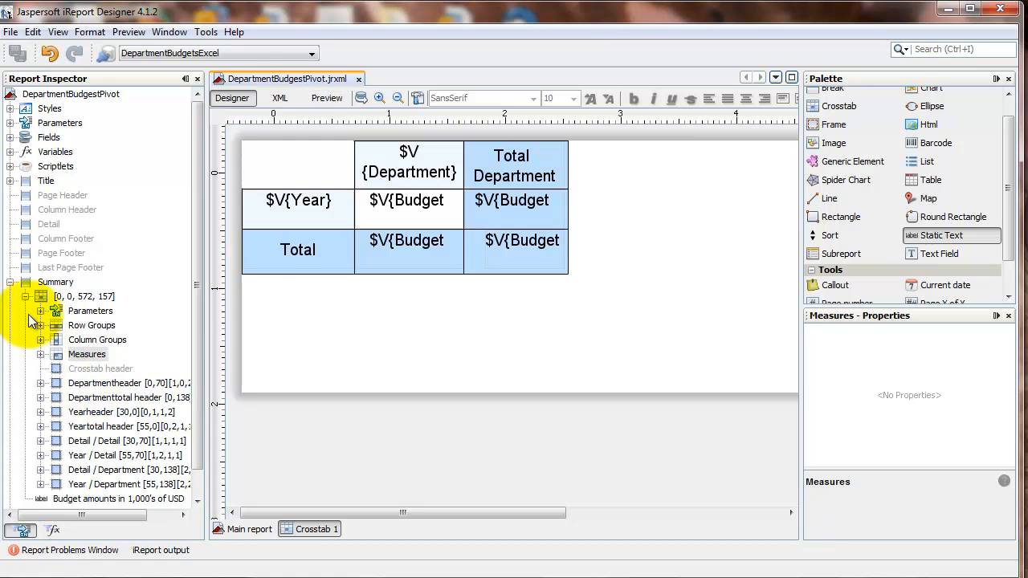
{"action": "left_click", "coordinate": [42, 355]}
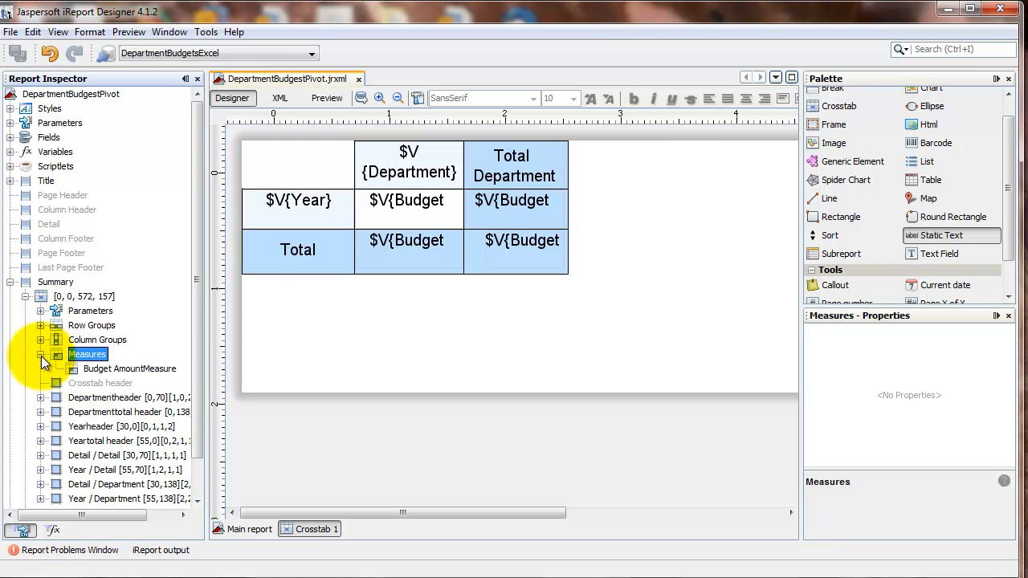
{"action": "right_click", "coordinate": [88, 355]}
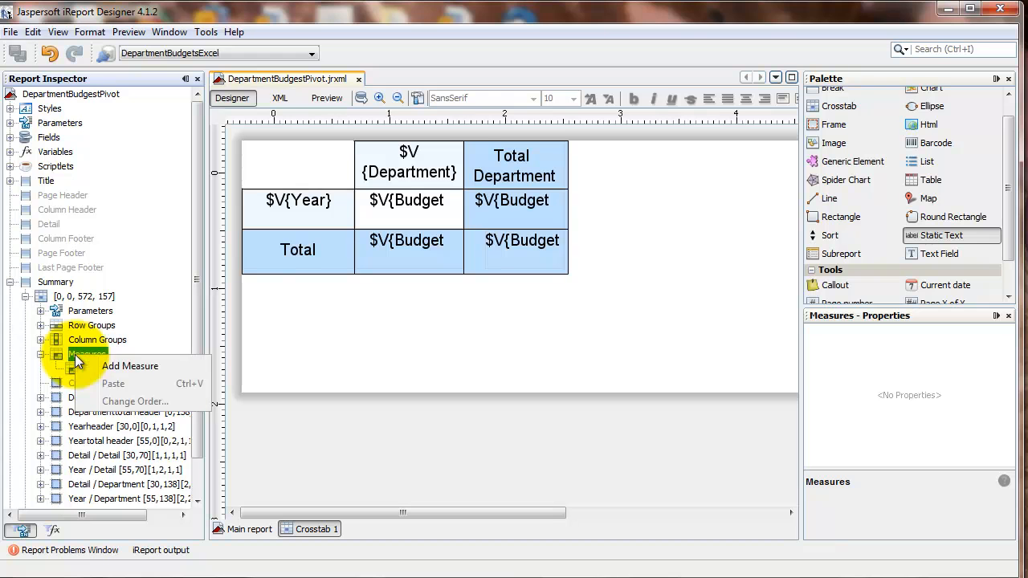
Add a new Integer measure named DeptCount with Count as its calculation
{"action": "left_click", "coordinate": [130, 366]}
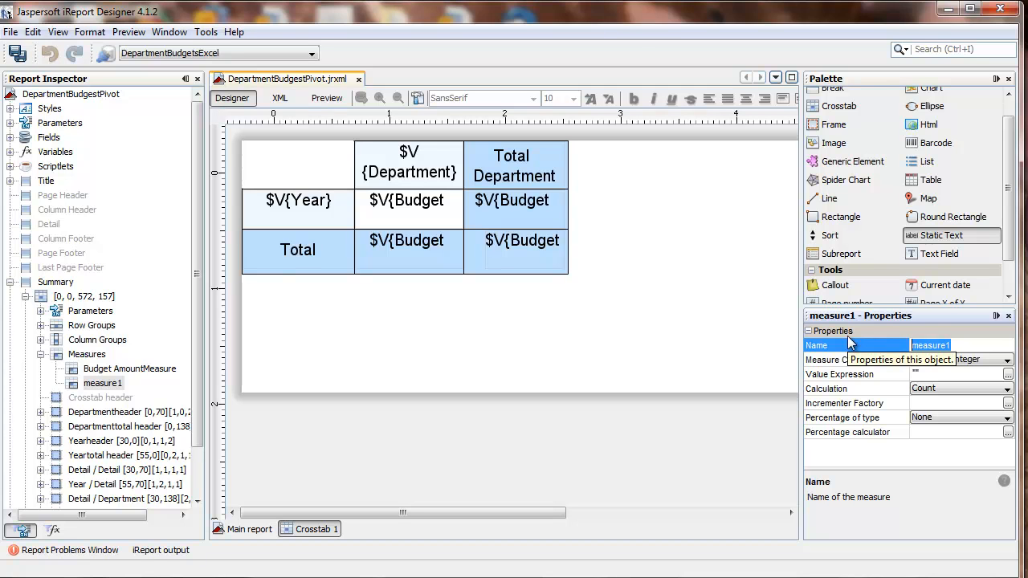
{"action": "type", "text": "DeptC"}
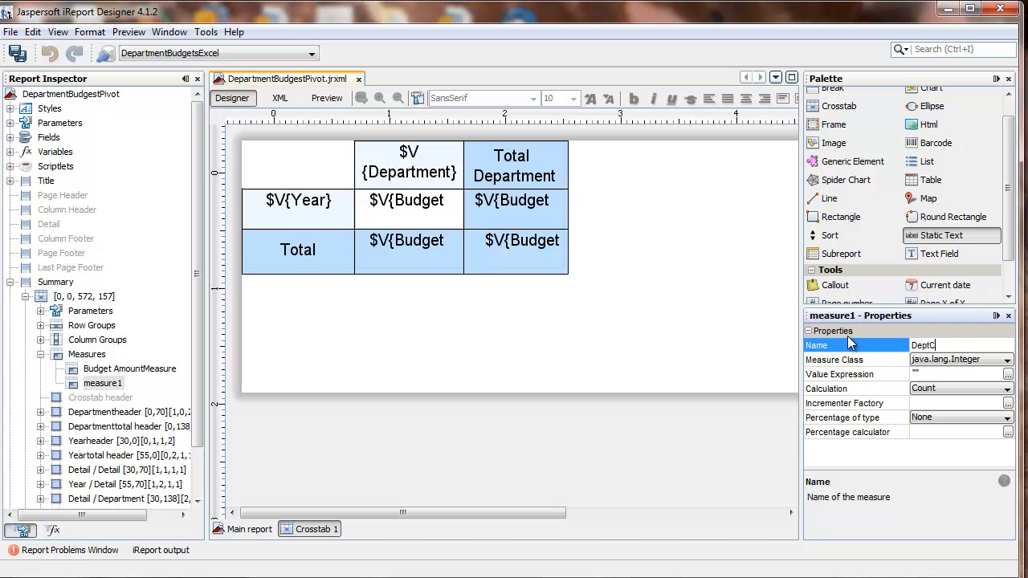
{"action": "type", "text": "ount"}
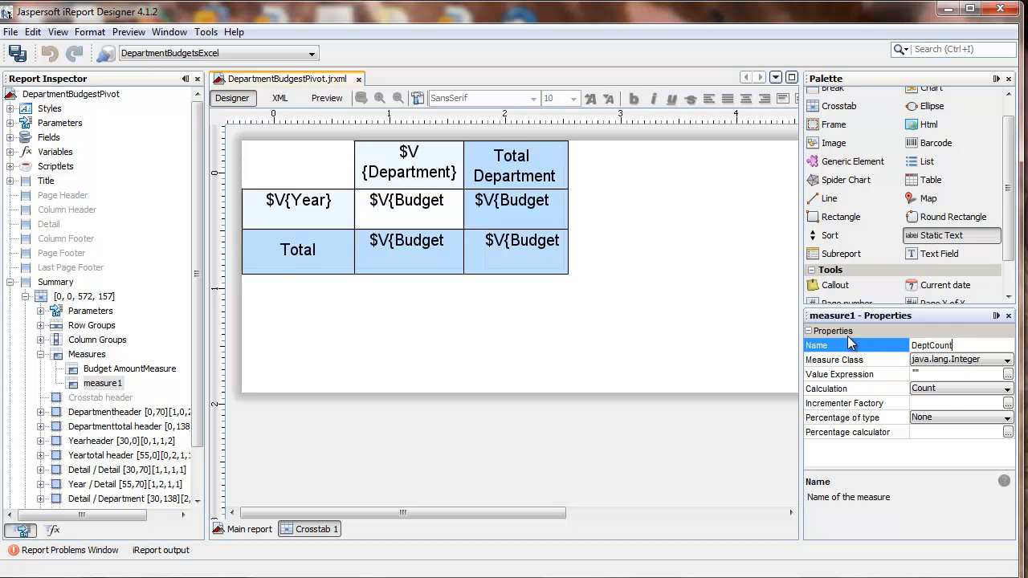
{"action": "mouse_move", "coordinate": [947, 395]}
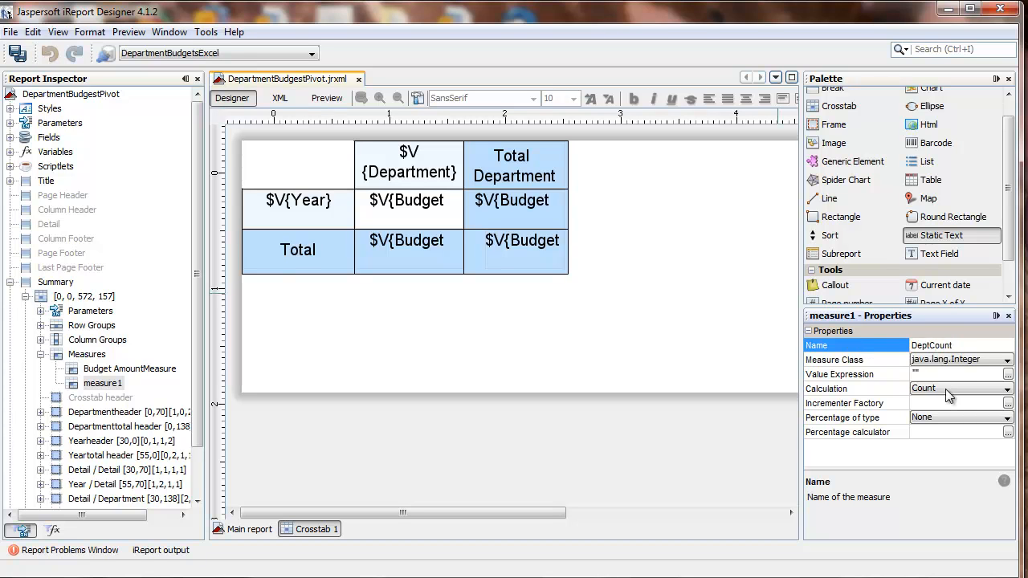
{"action": "mouse_move", "coordinate": [1008, 382]}
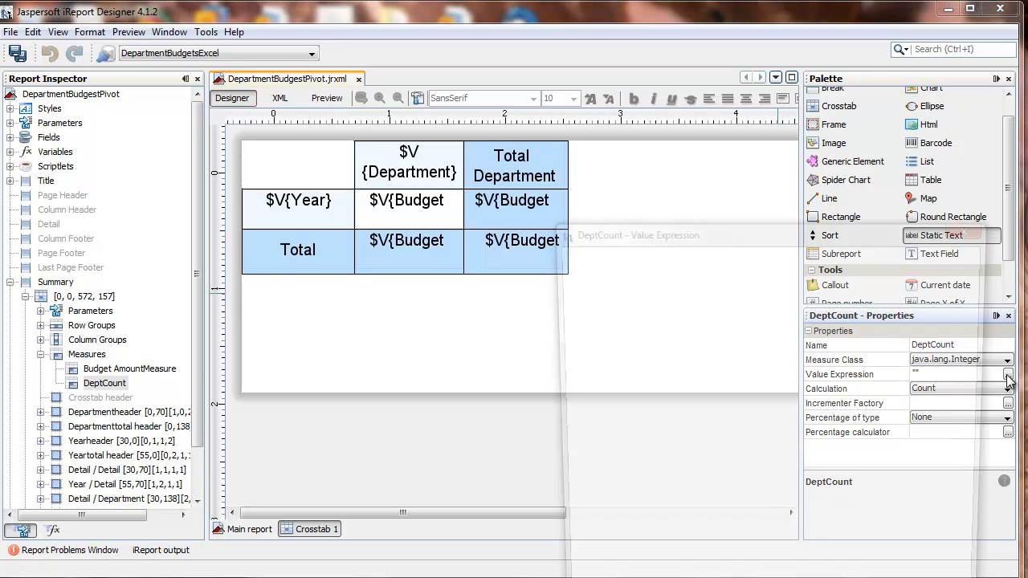
Set DeptCount's value expression to $F{Budget Amount}
{"action": "left_click", "coordinate": [1008, 374]}
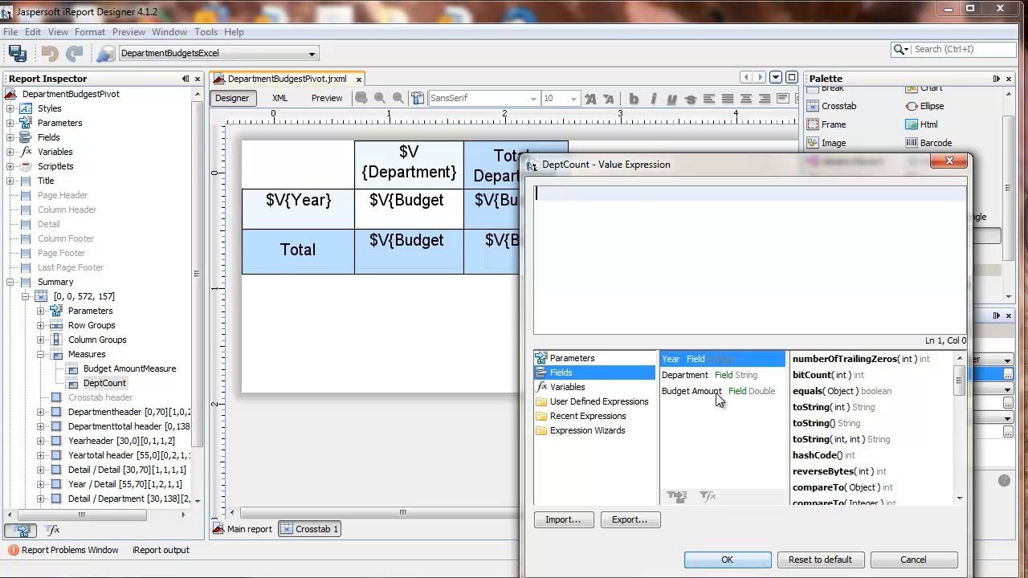
{"action": "double_click", "coordinate": [692, 392]}
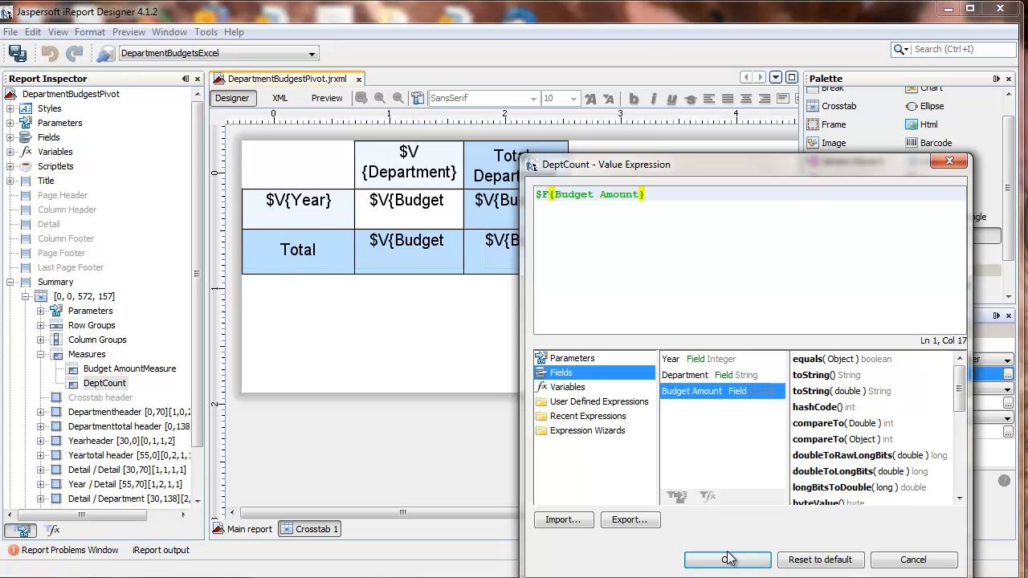
{"action": "left_click", "coordinate": [726, 559]}
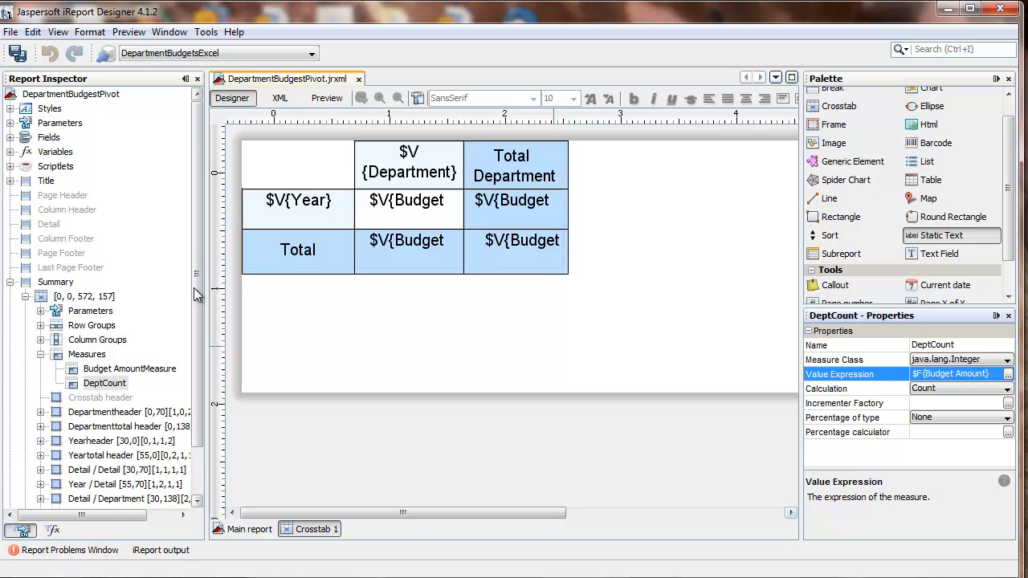
{"action": "mouse_move", "coordinate": [570, 209]}
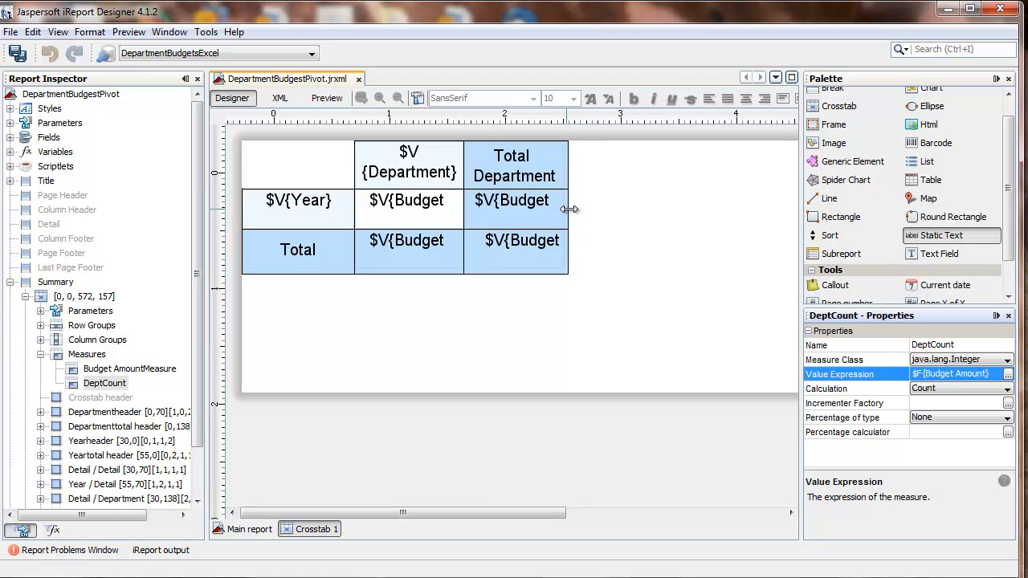
Widen the Total Department column and add DeptCount to its detail cell
{"action": "left_click_drag", "start_coordinate": [569, 209], "coordinate": [665, 216]}
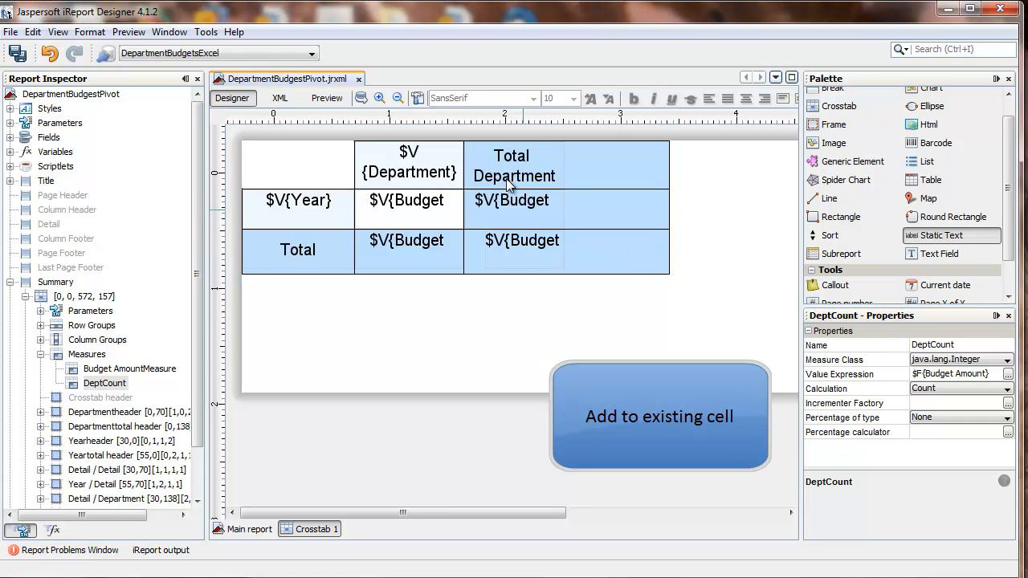
{"action": "left_click", "coordinate": [105, 382]}
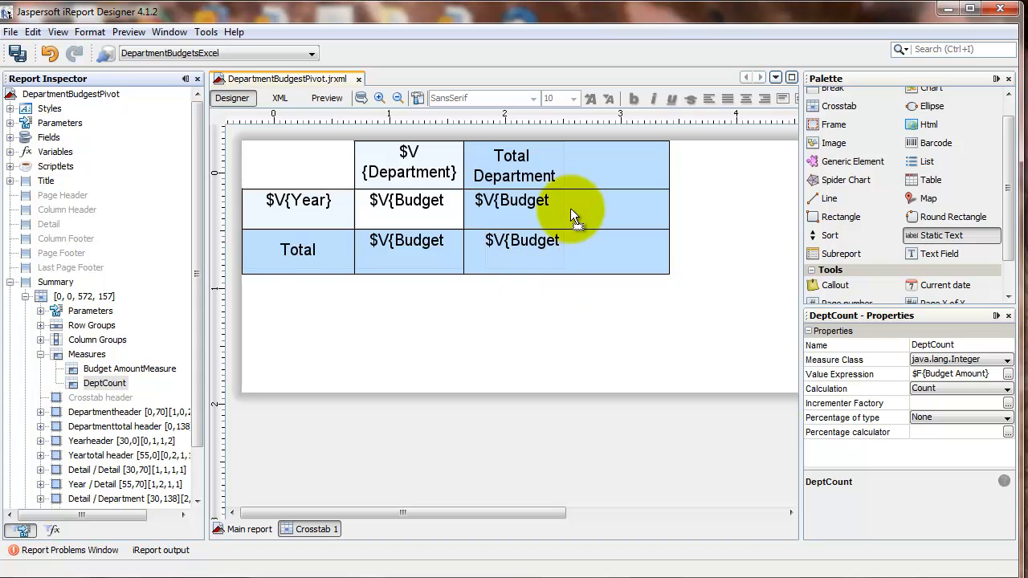
{"action": "left_click", "coordinate": [565, 207]}
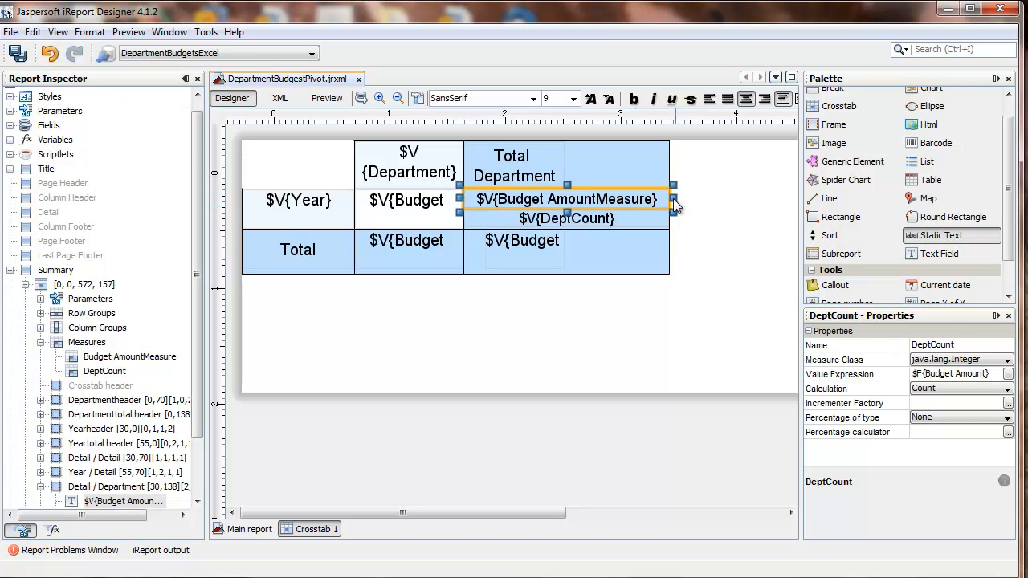
Narrow the budget value field and place the DeptCount field beside it in the cell
{"action": "left_click", "coordinate": [538, 200]}
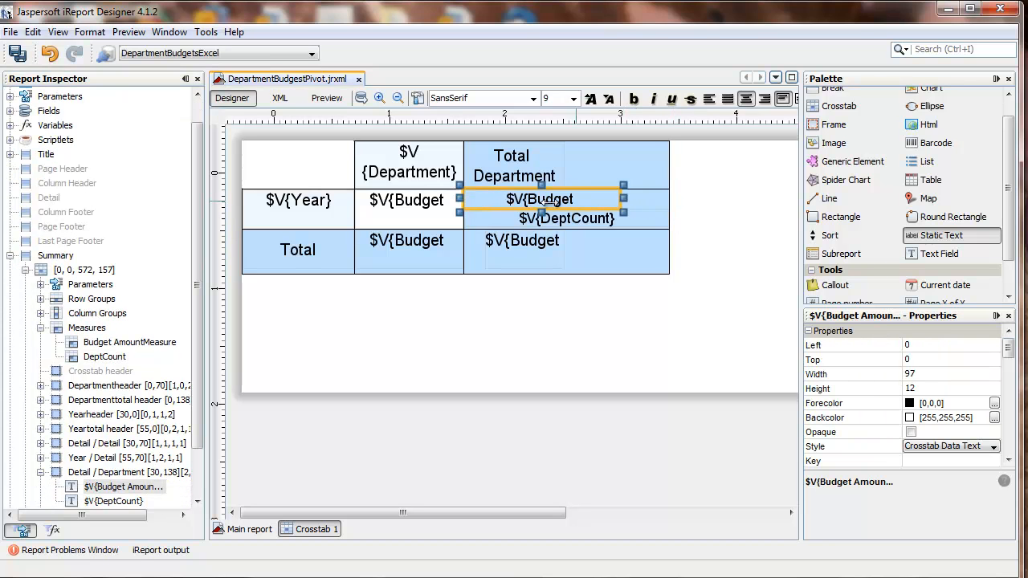
{"action": "left_click_drag", "start_coordinate": [623, 199], "coordinate": [565, 199]}
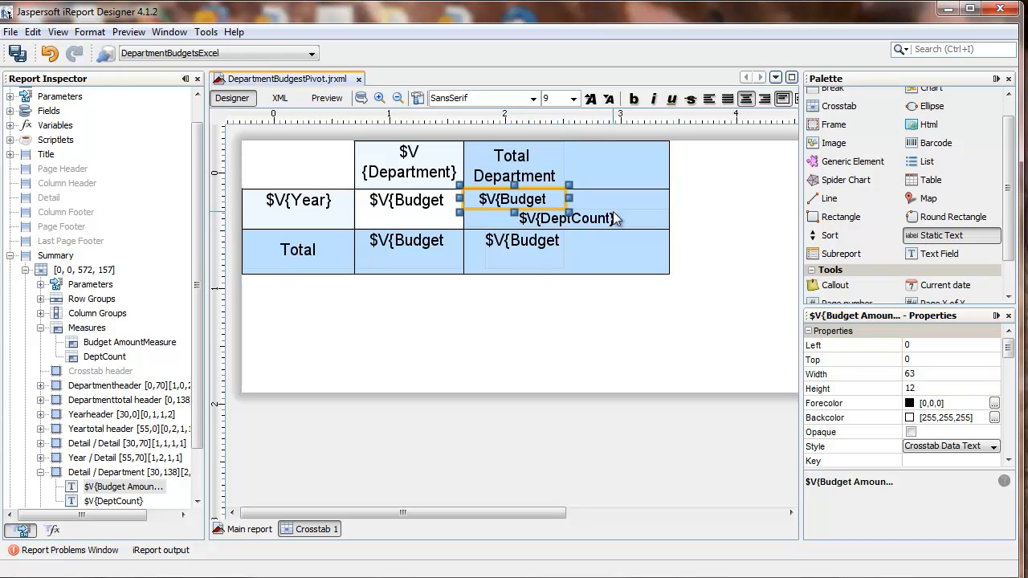
{"action": "left_click", "coordinate": [565, 218]}
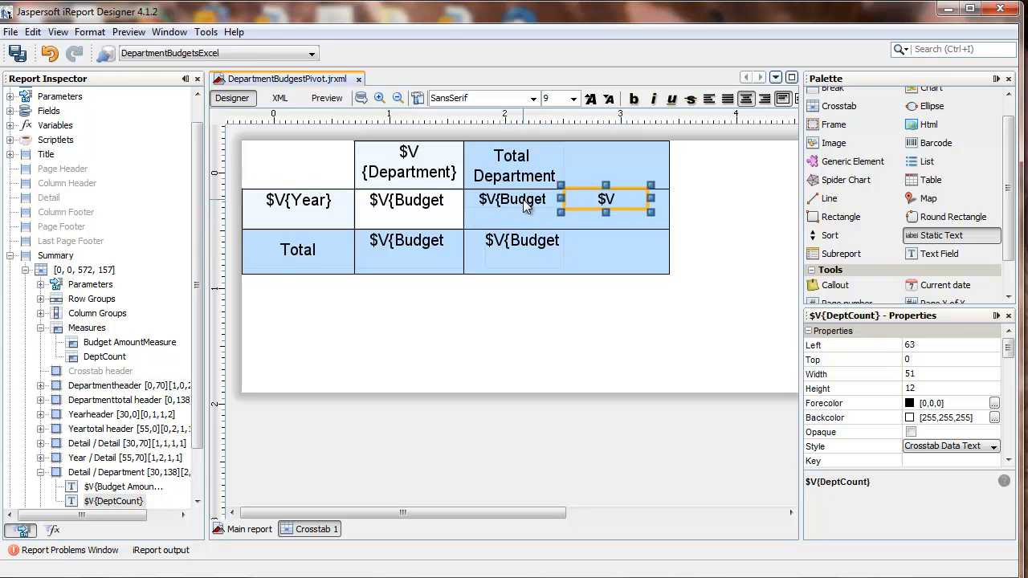
{"action": "left_click", "coordinate": [514, 209]}
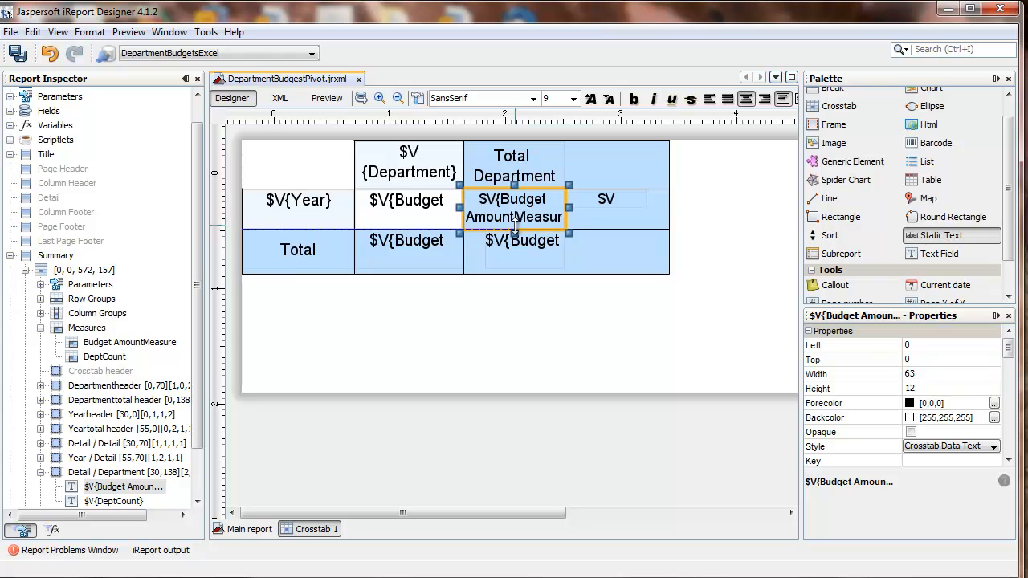
{"action": "left_click", "coordinate": [603, 199]}
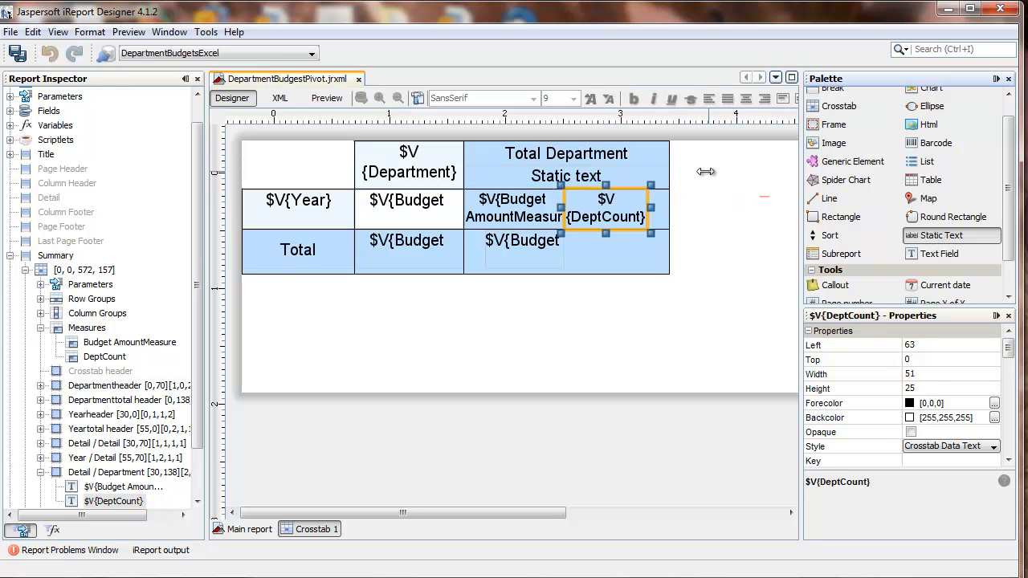
Add a '#' static text beside the enlarged Total Department header and preview the counts column
{"action": "left_click", "coordinate": [565, 154]}
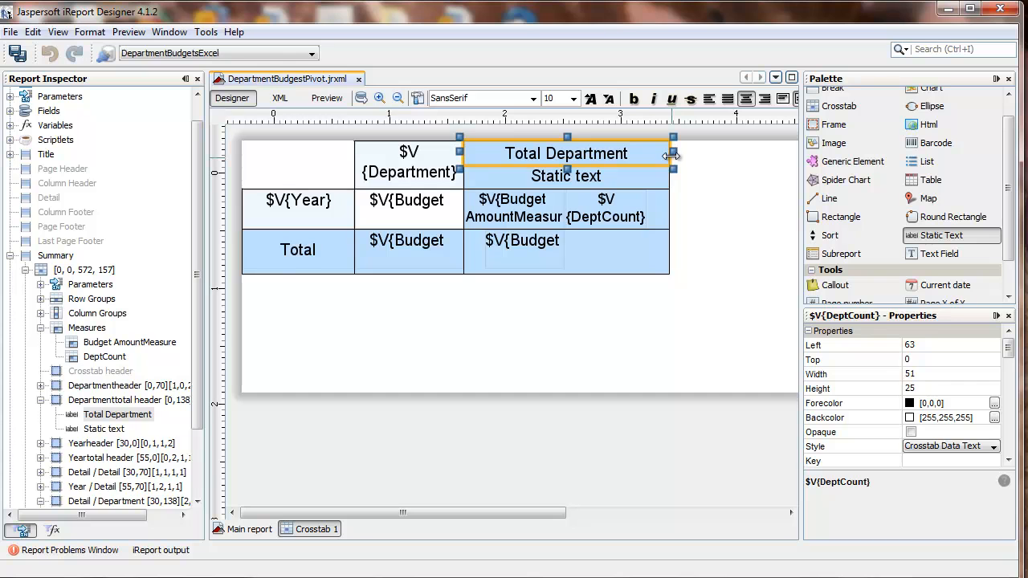
{"action": "left_click", "coordinate": [565, 175]}
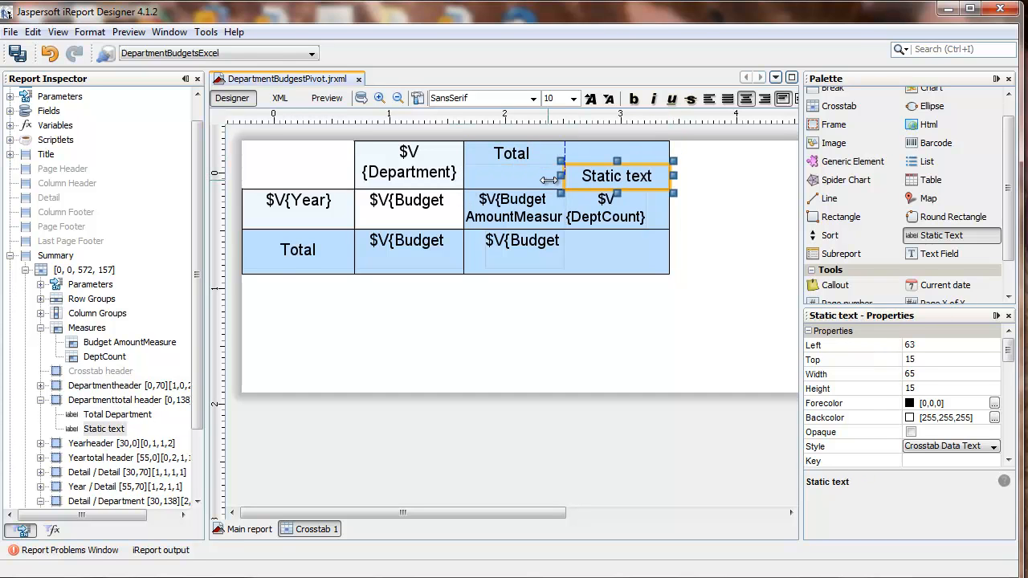
{"action": "left_click", "coordinate": [511, 154]}
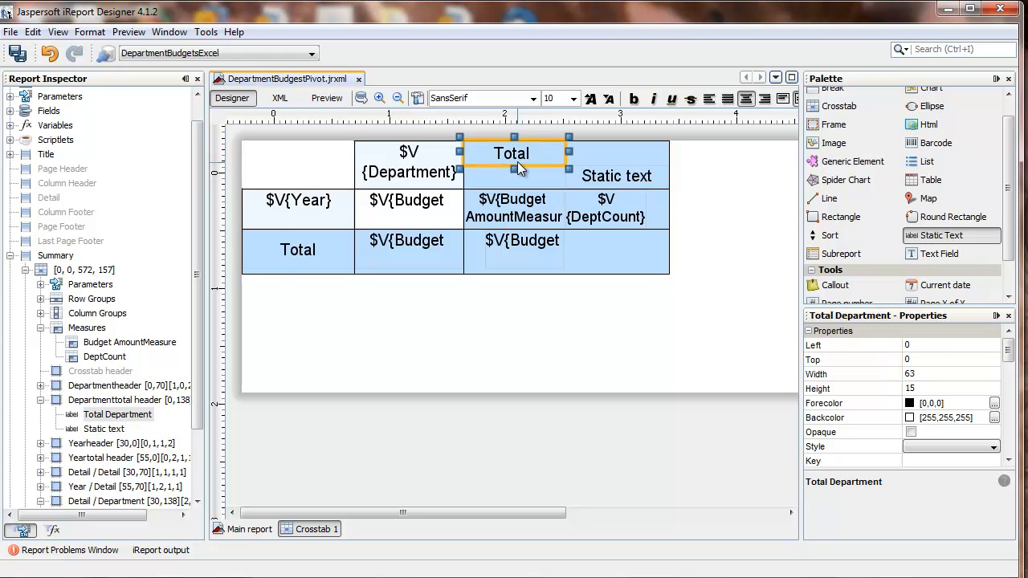
{"action": "left_click_drag", "start_coordinate": [514, 168], "coordinate": [514, 187]}
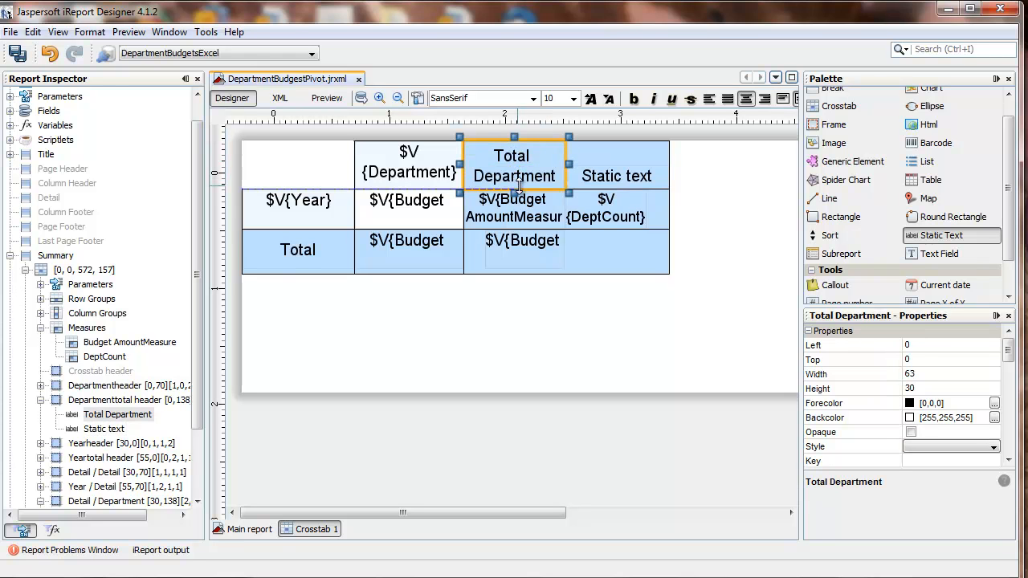
{"action": "left_click", "coordinate": [617, 151]}
{"action": "type", "text": "#"}
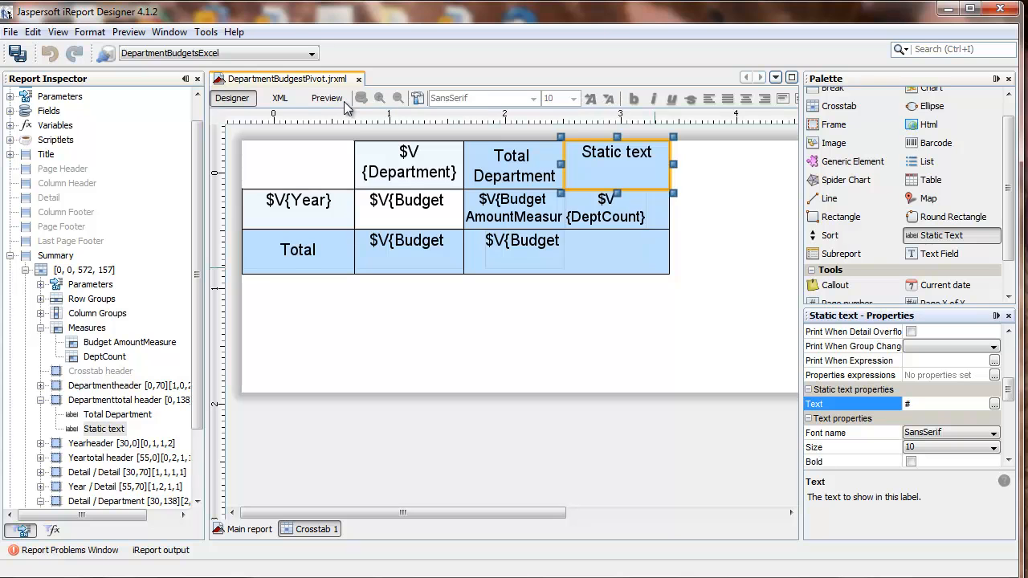
{"action": "mouse_move", "coordinate": [326, 98]}
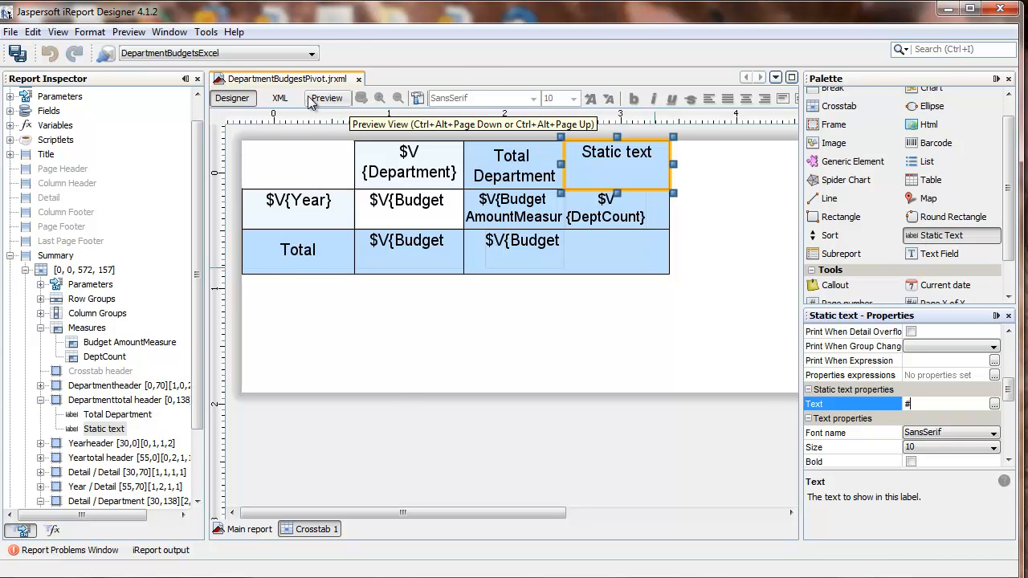
{"action": "left_click", "coordinate": [326, 98]}
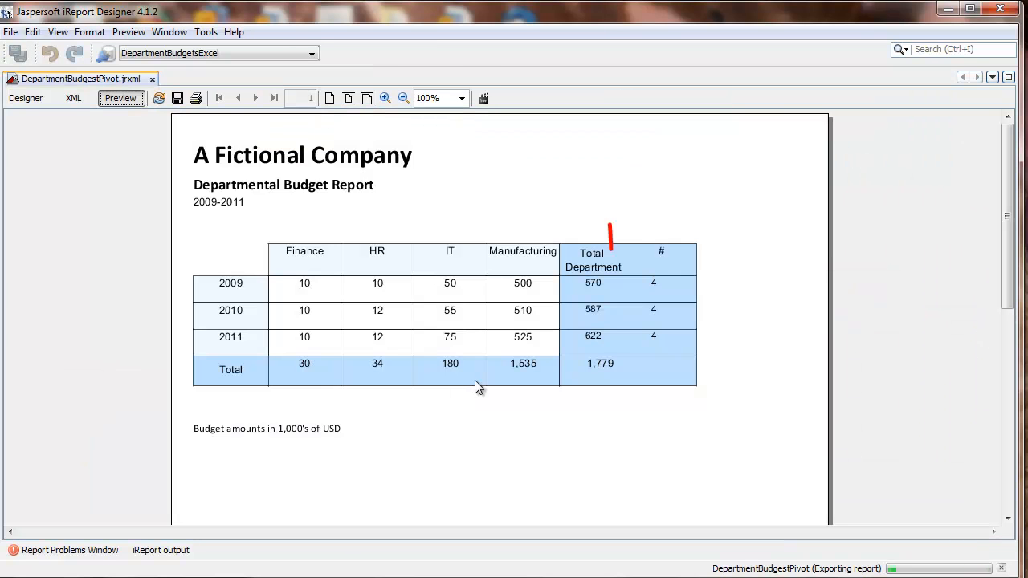